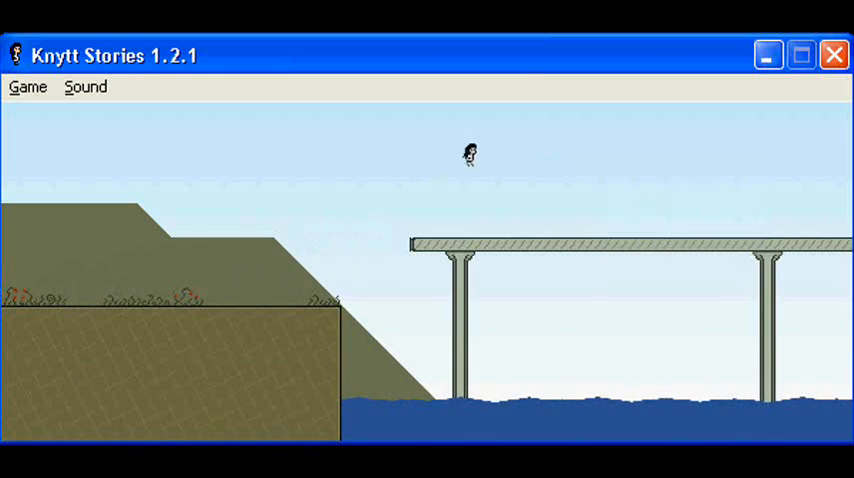
- Walk left along the sea bridge to the pier's end beneath the upward-pointing sign
{"action": "key", "text": "Left"}
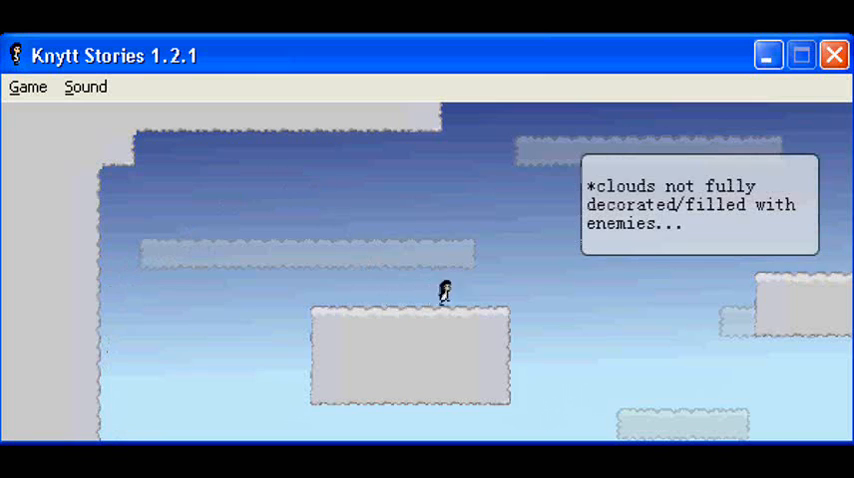
{"action": "key", "text": "Left"}
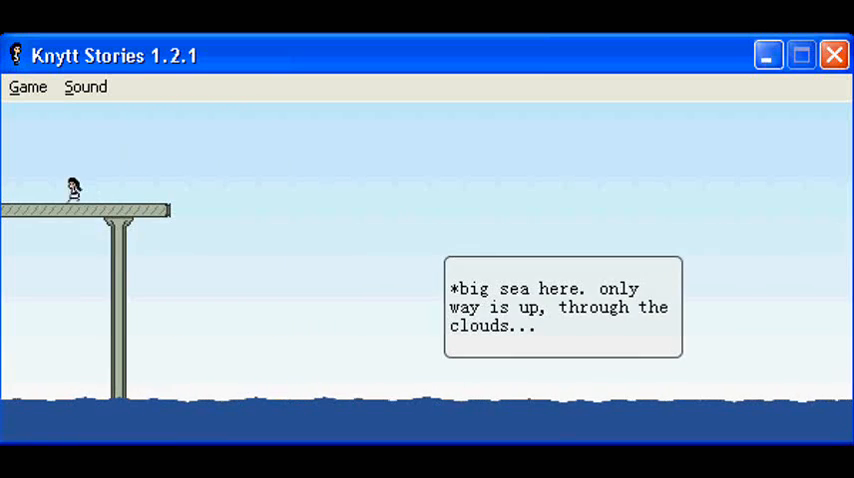
- Run right off the pier back onto the sea bridge beside the stepped cliff
{"action": "key", "text": "Right"}
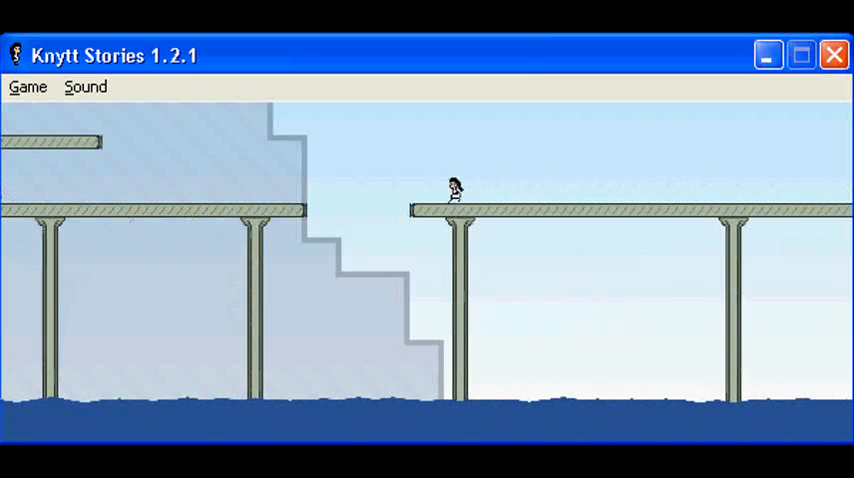